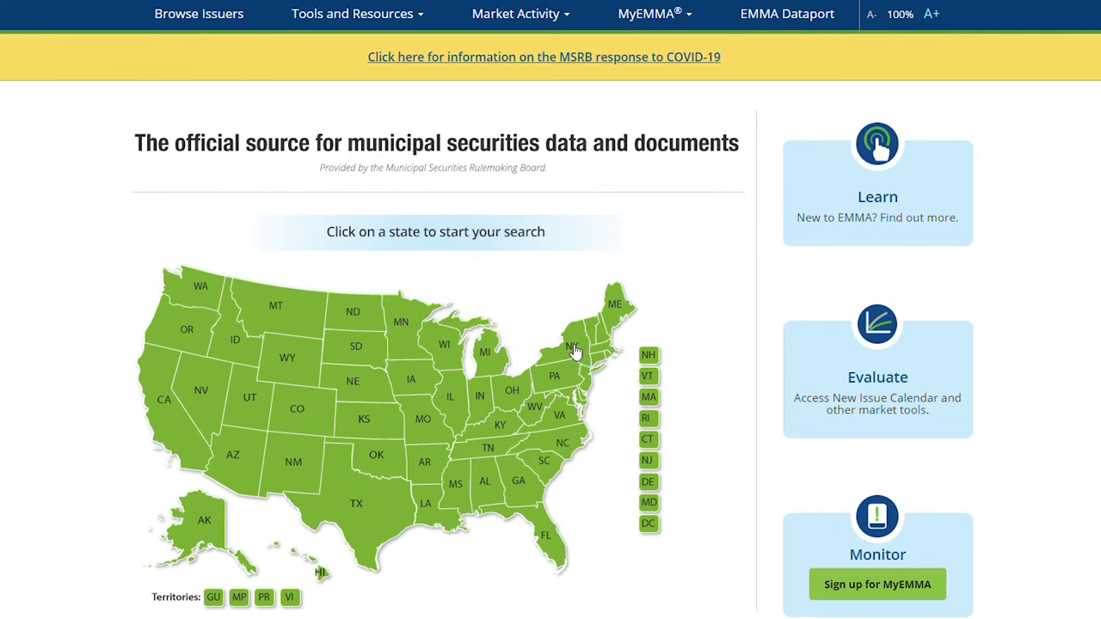
- Browse EMMA's New York municipal securities issuer listing from the home page map
click(575, 345)
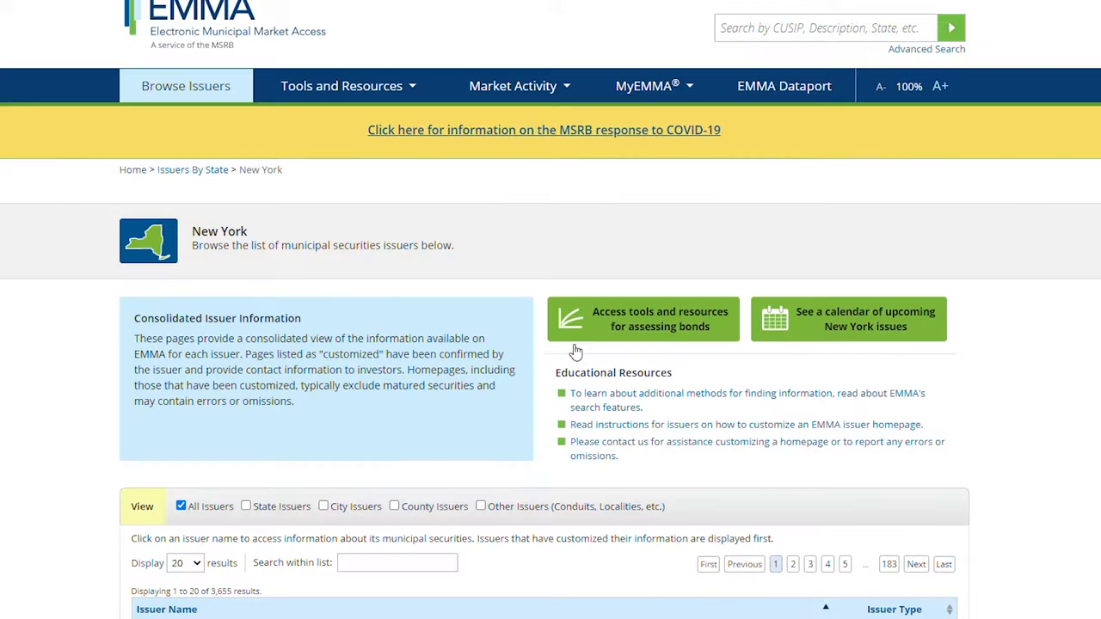
scroll(down, 3)
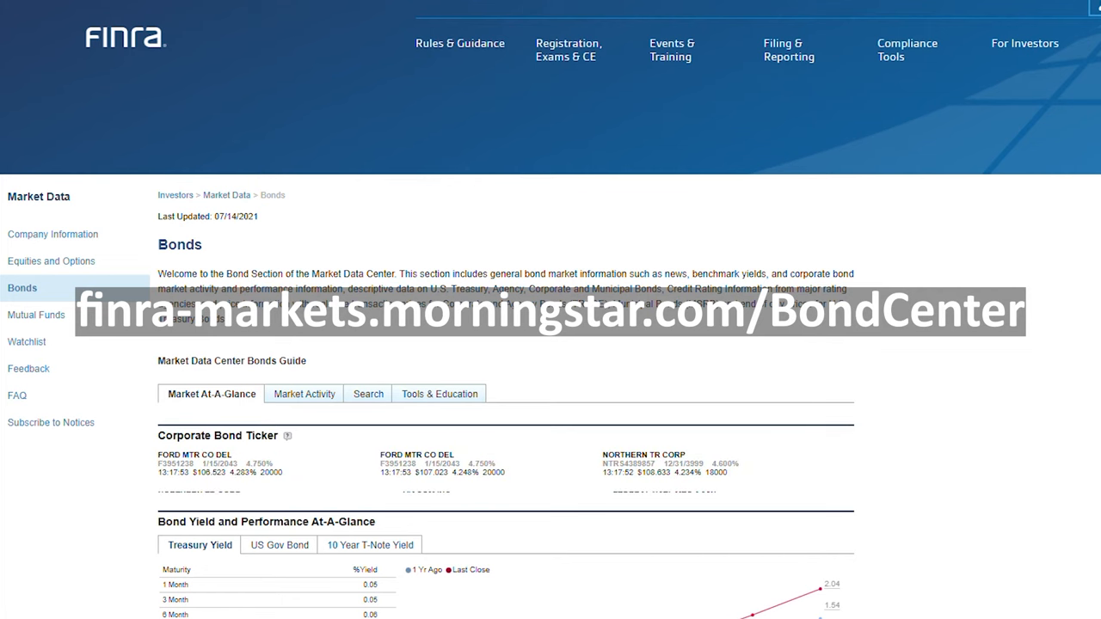
- Run a FINRA bond search for Corporate bonds and show the results table
scroll(down, 3)
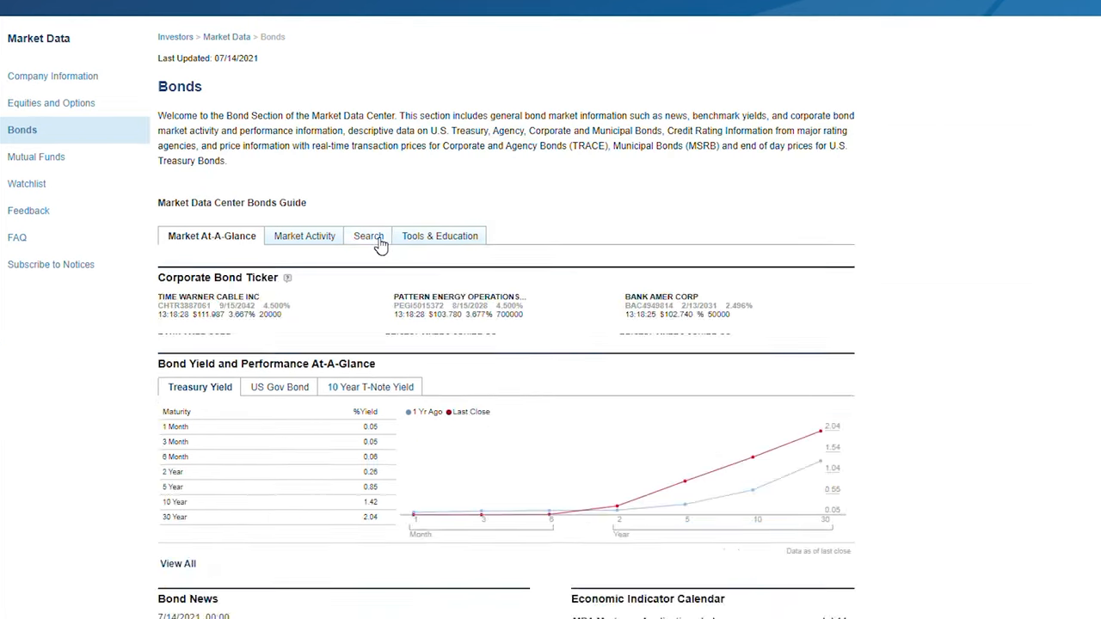
click(368, 236)
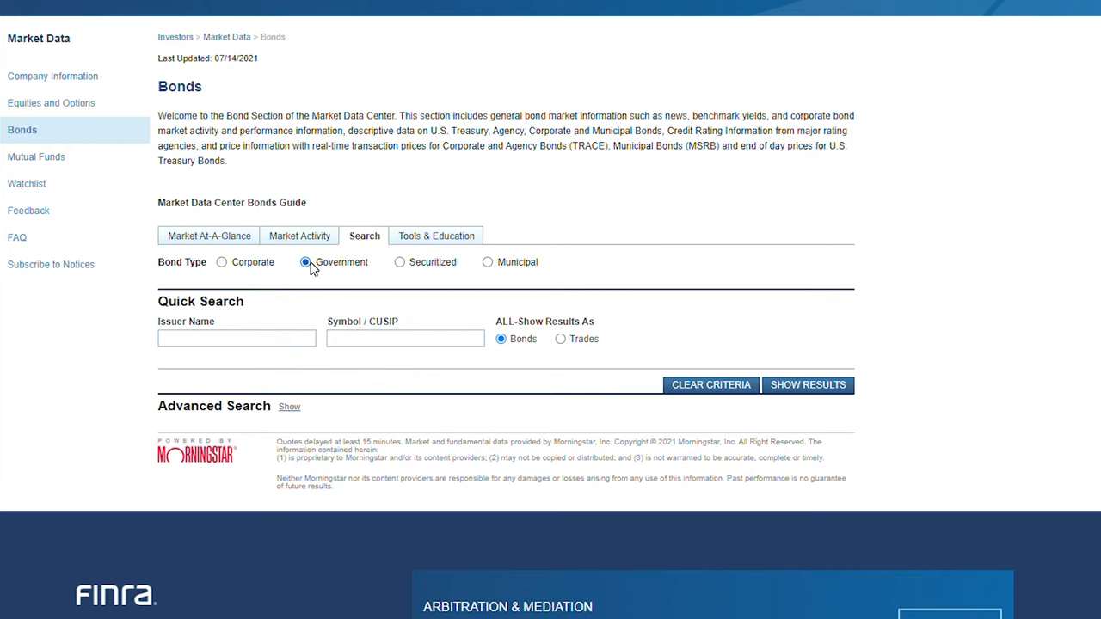
click(486, 261)
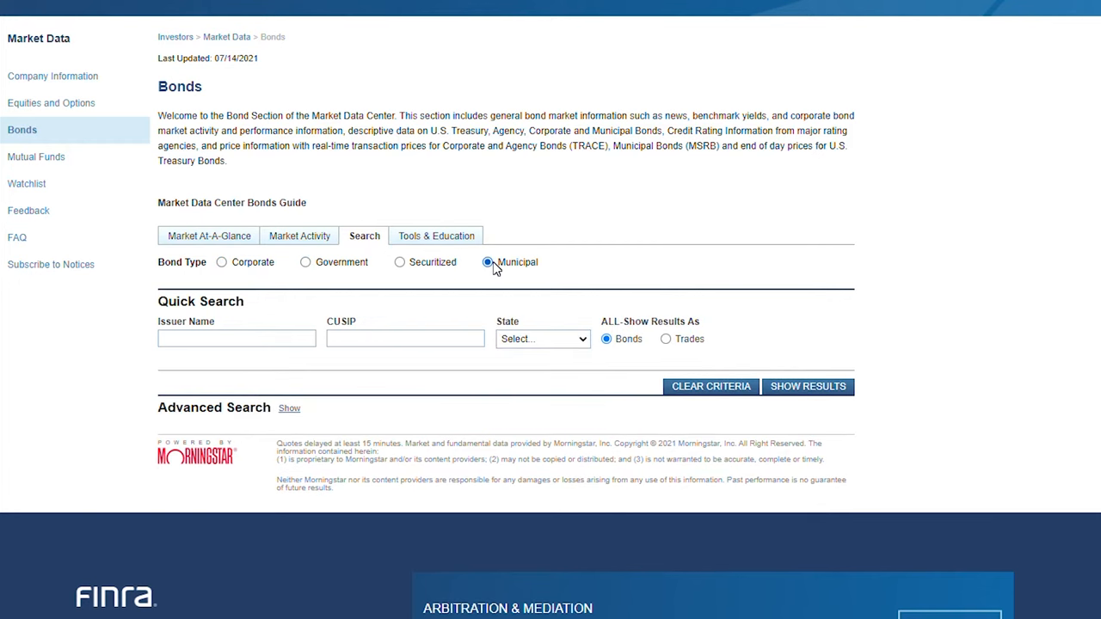
click(222, 261)
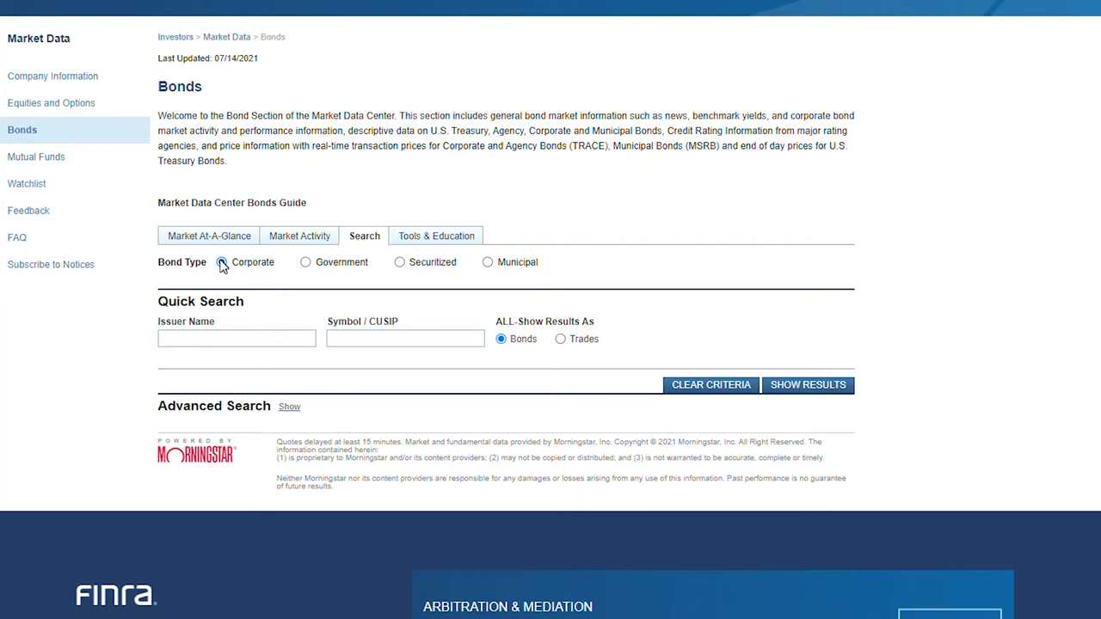
click(809, 385)
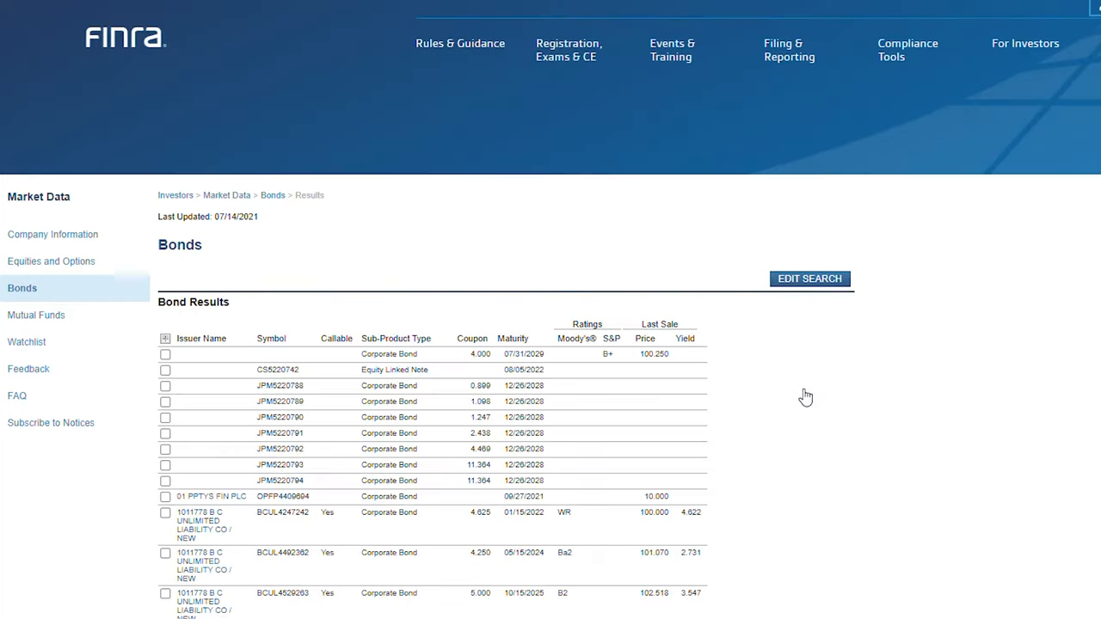
scroll(down, 3)
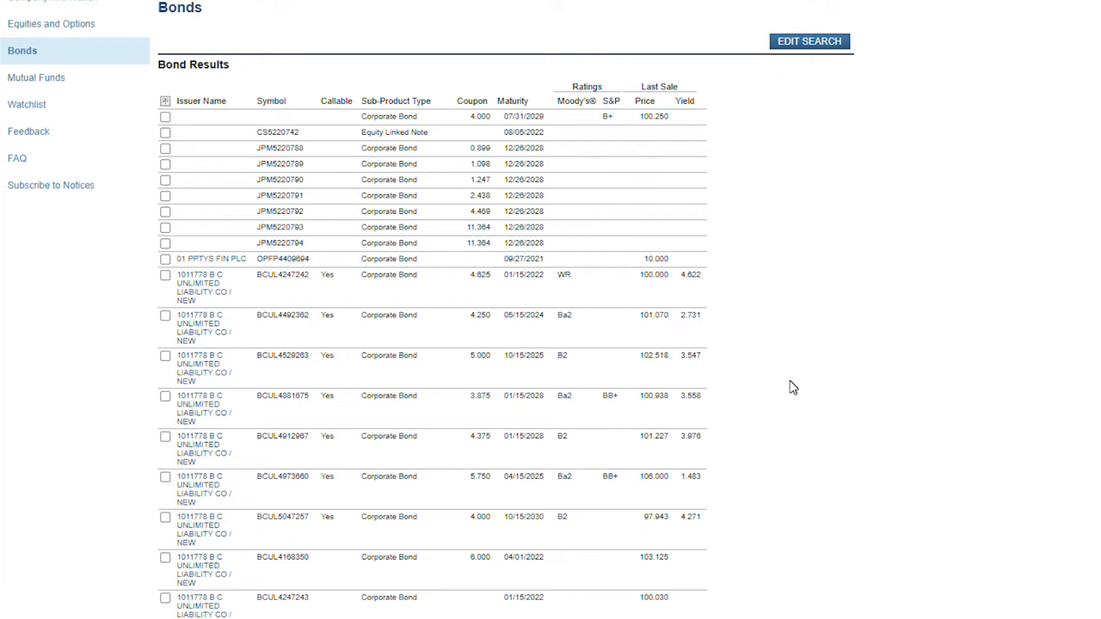
mouse_move(895, 392)
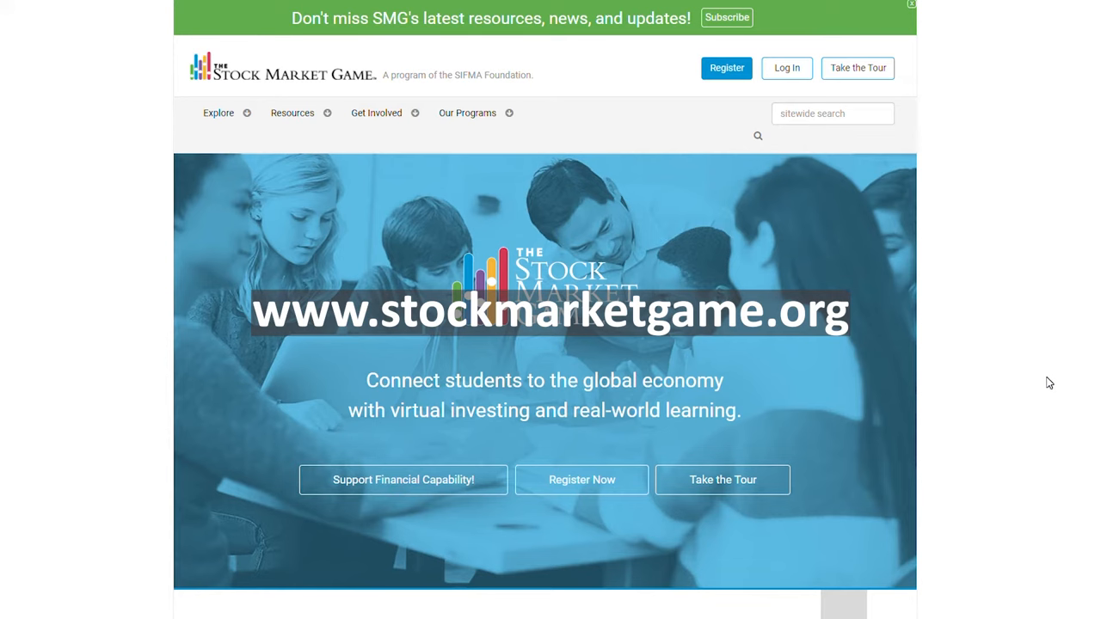
mouse_move(1049, 387)
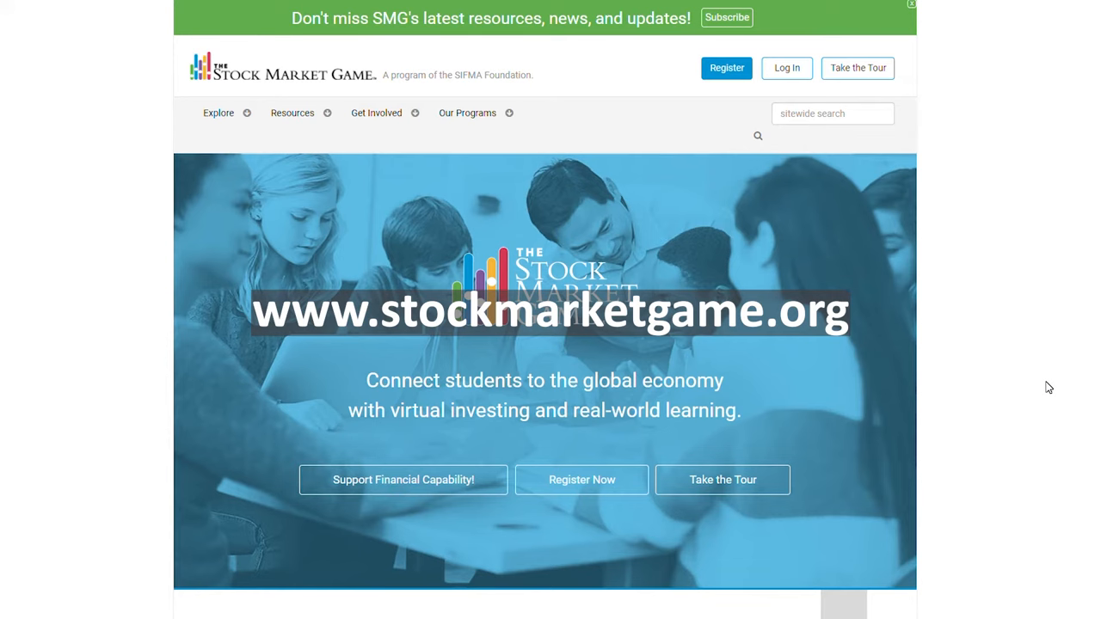
- Sign in to the team account and start a new Bond Trade from Trade > Enter a Trade
click(788, 69)
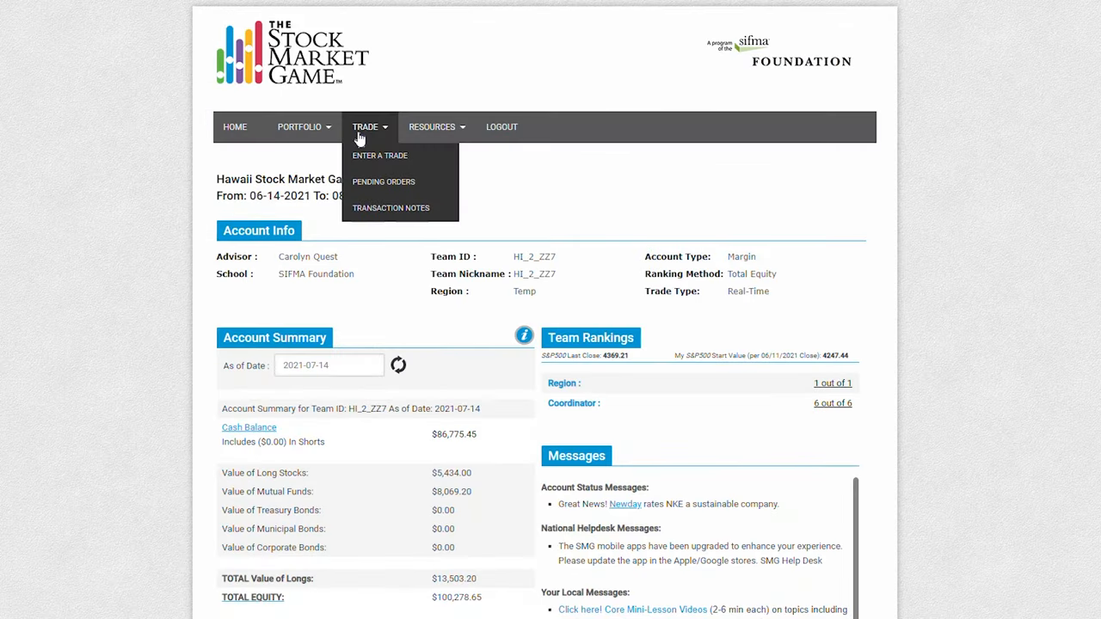
mouse_move(379, 155)
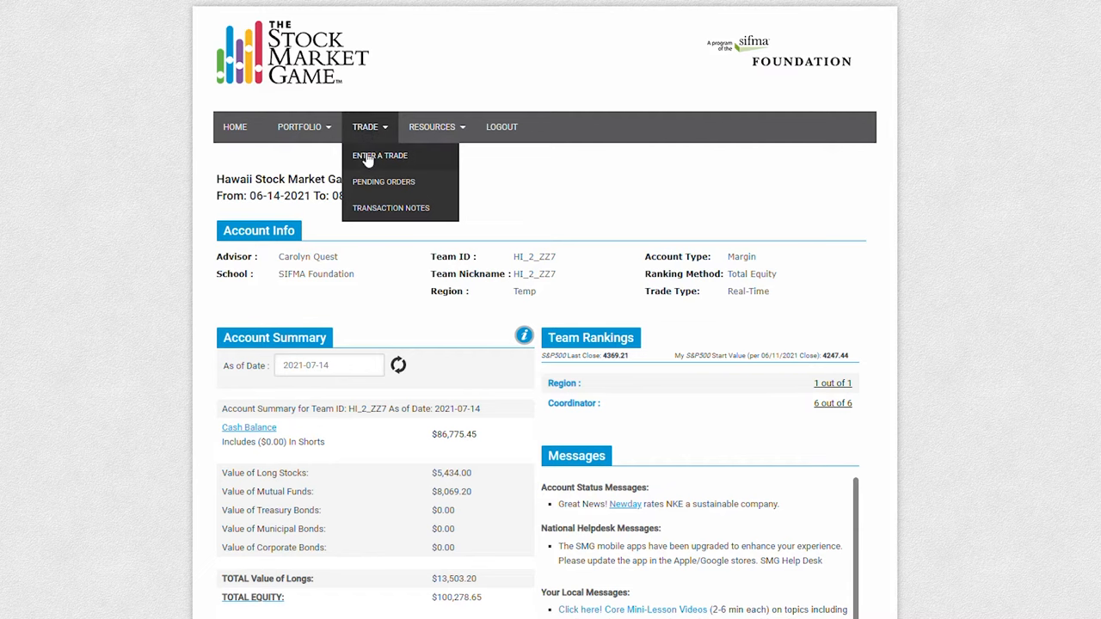
click(378, 155)
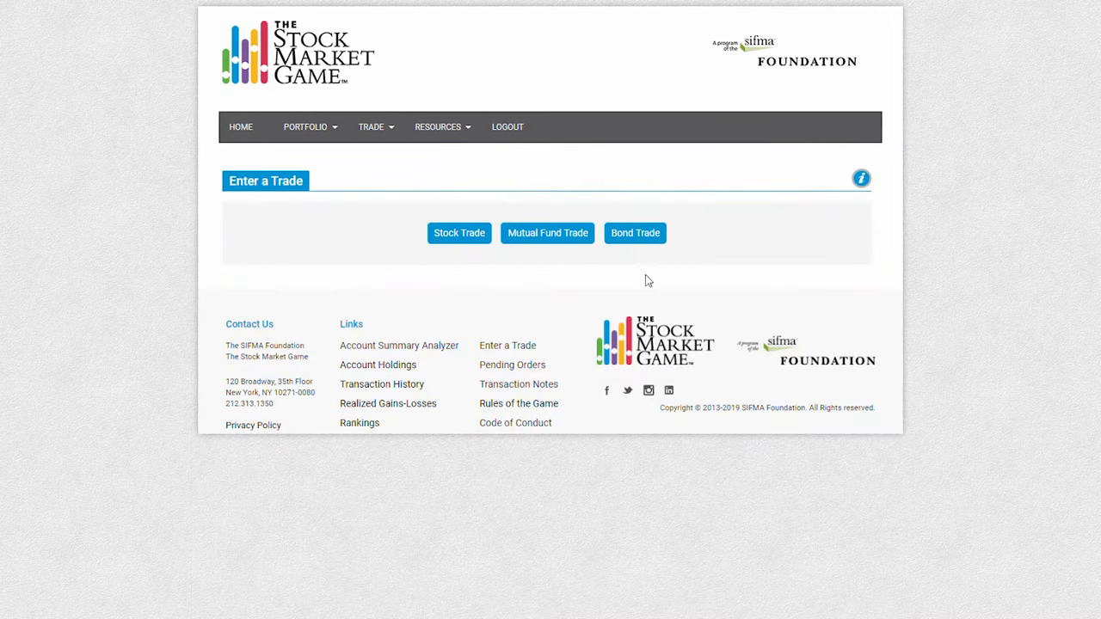
click(634, 234)
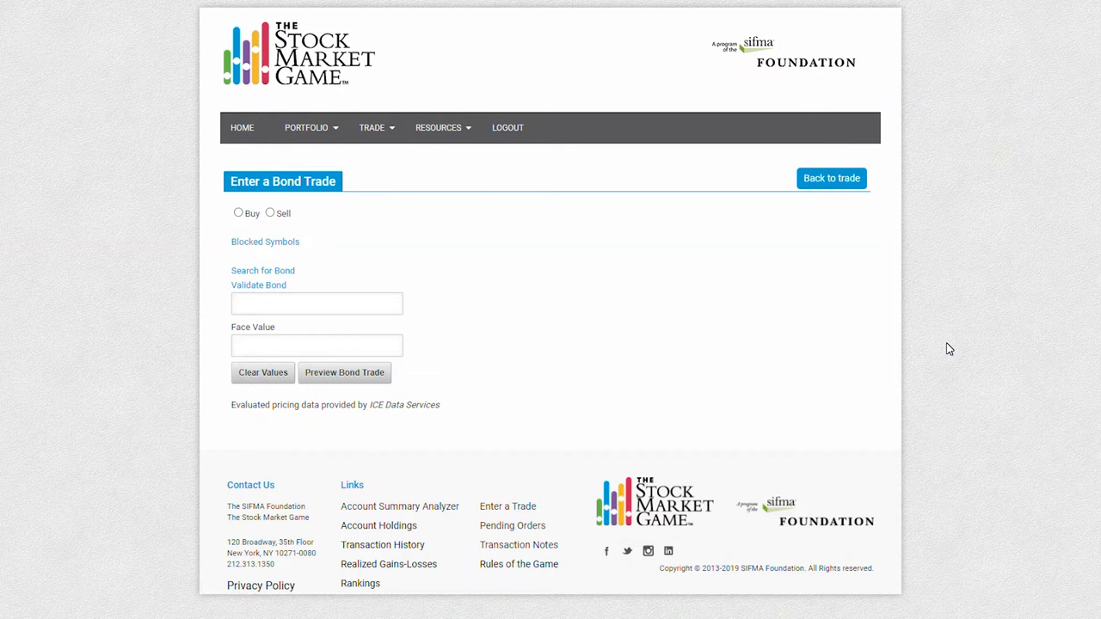
mouse_move(344, 293)
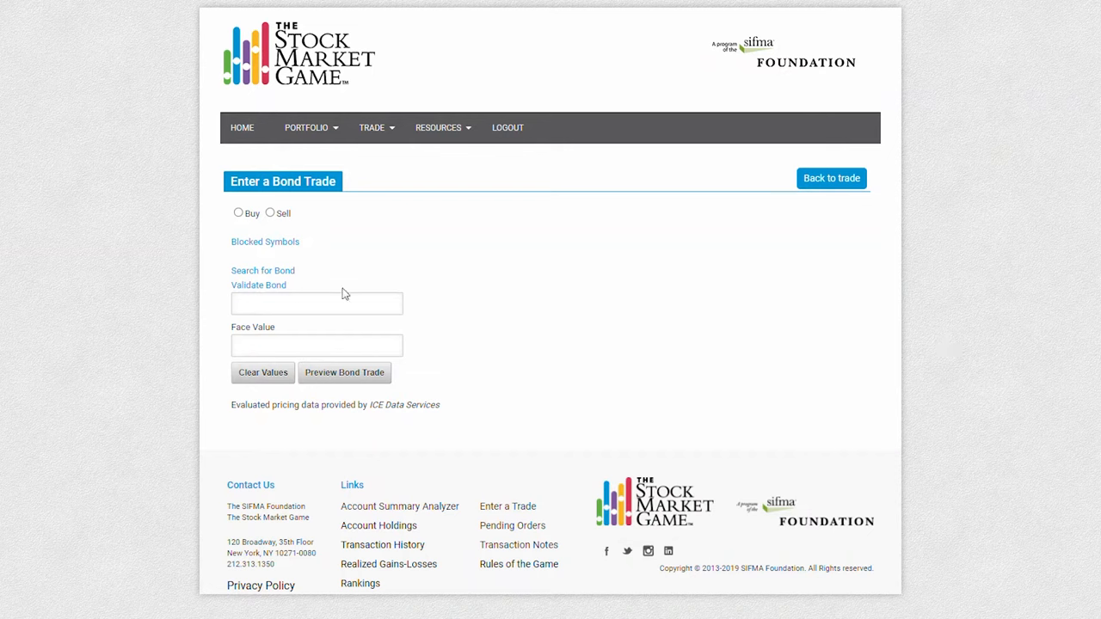
- Search corporate bonds for 'MICROSOFT' in the bond search popup
click(262, 270)
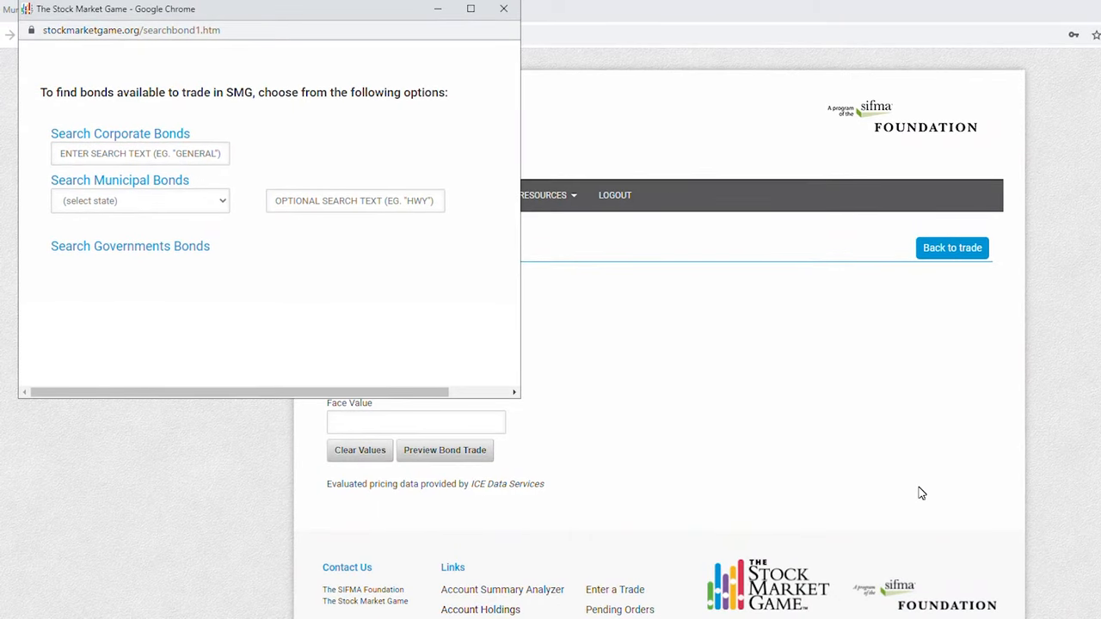
click(139, 153)
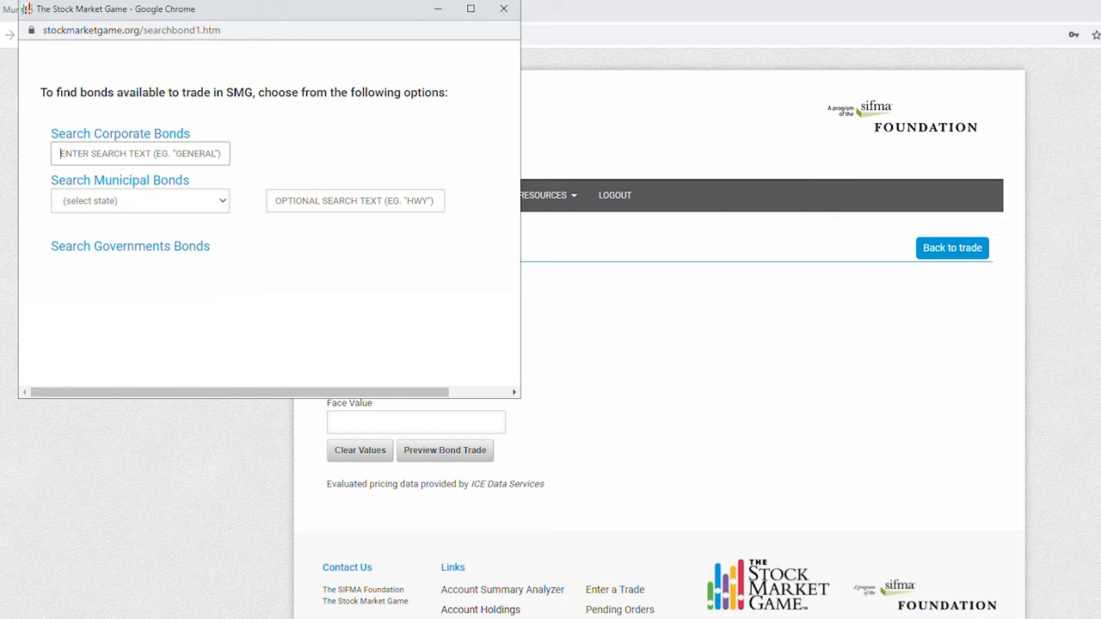
click(139, 153)
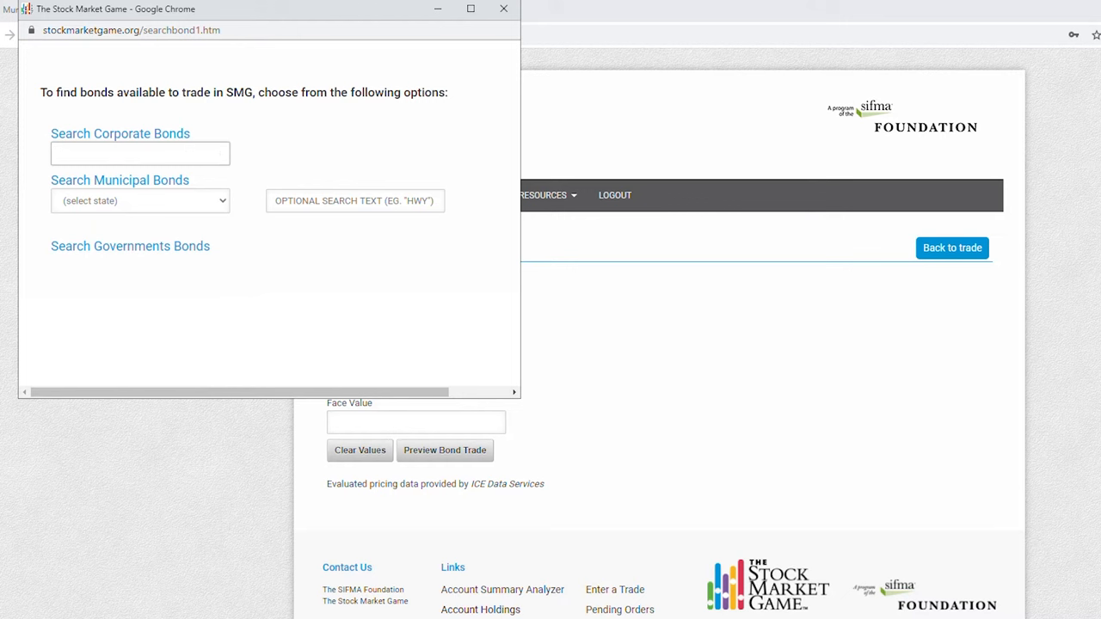
text(MICROS)
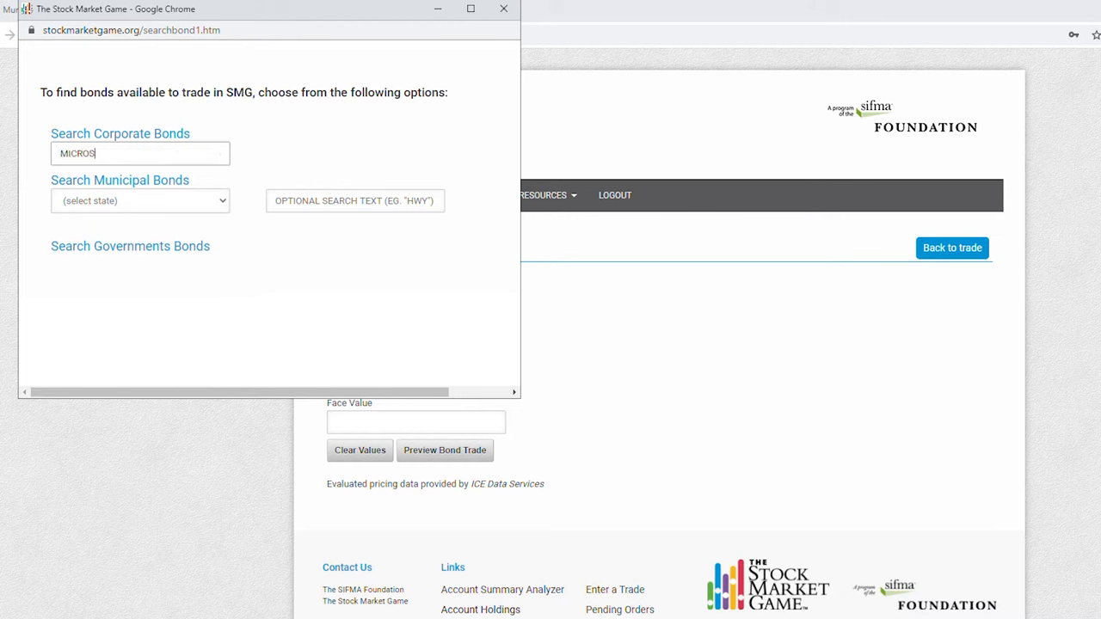
text(OFT)
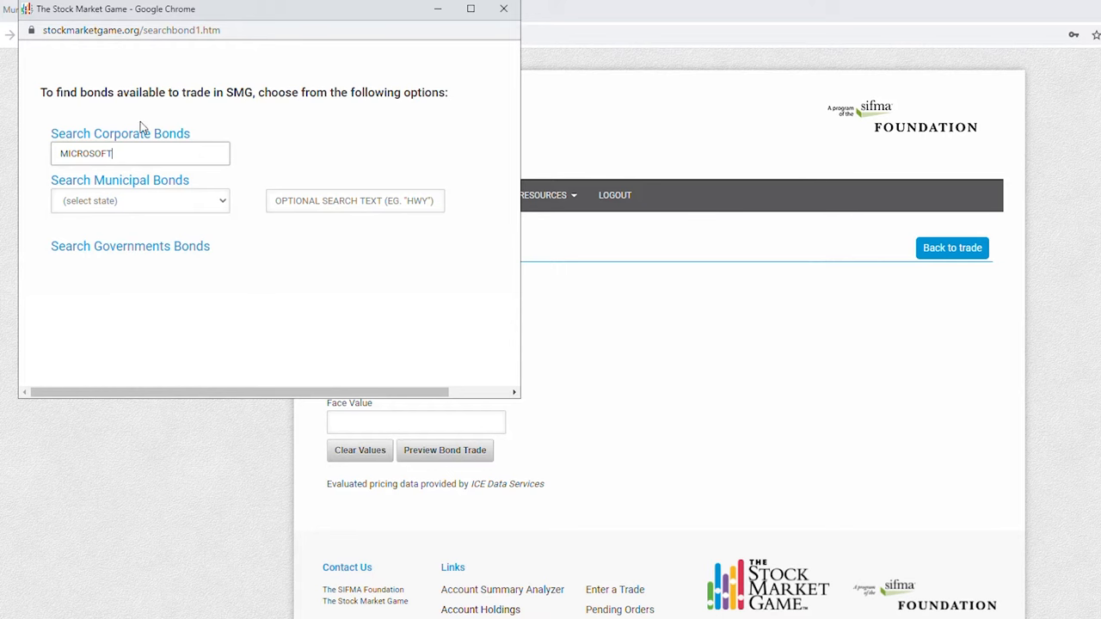
click(121, 134)
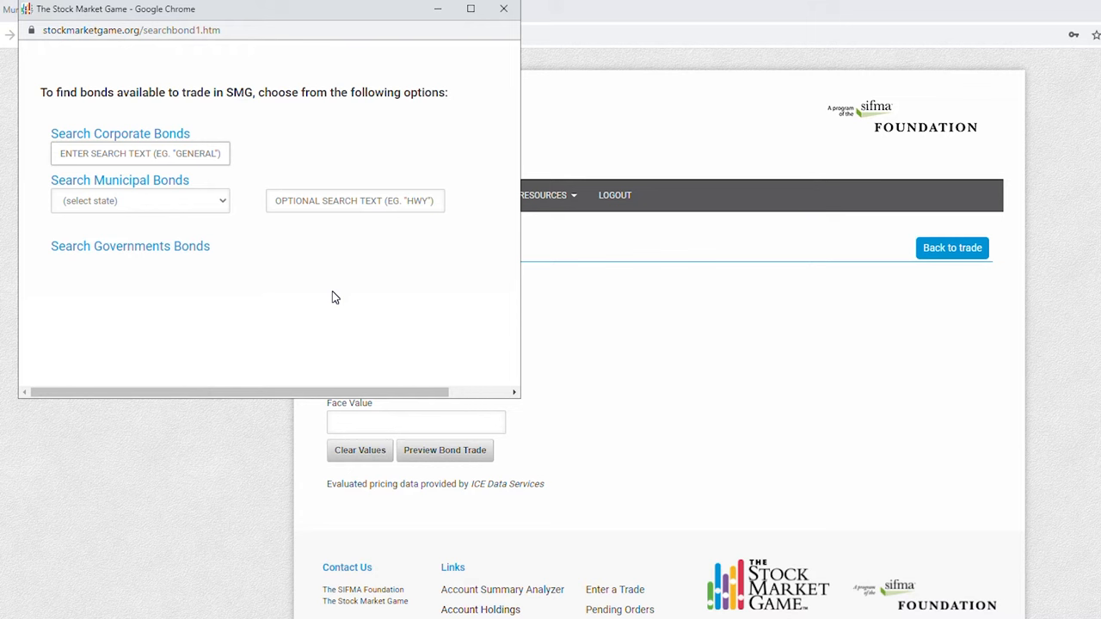
- Search municipal bonds with NY chosen as the state
click(139, 199)
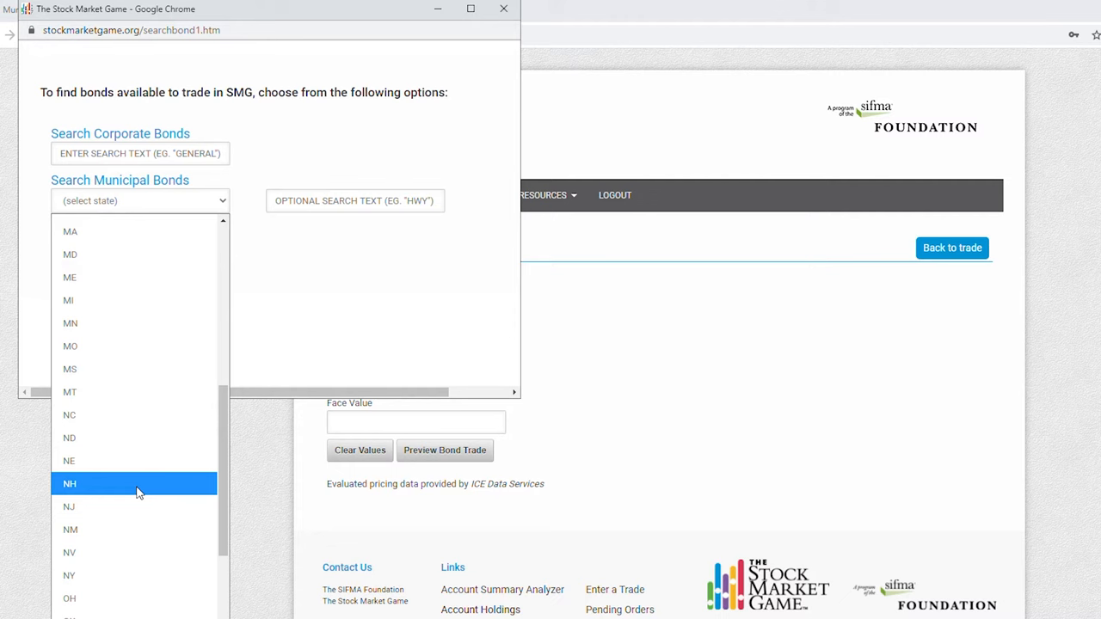
click(69, 575)
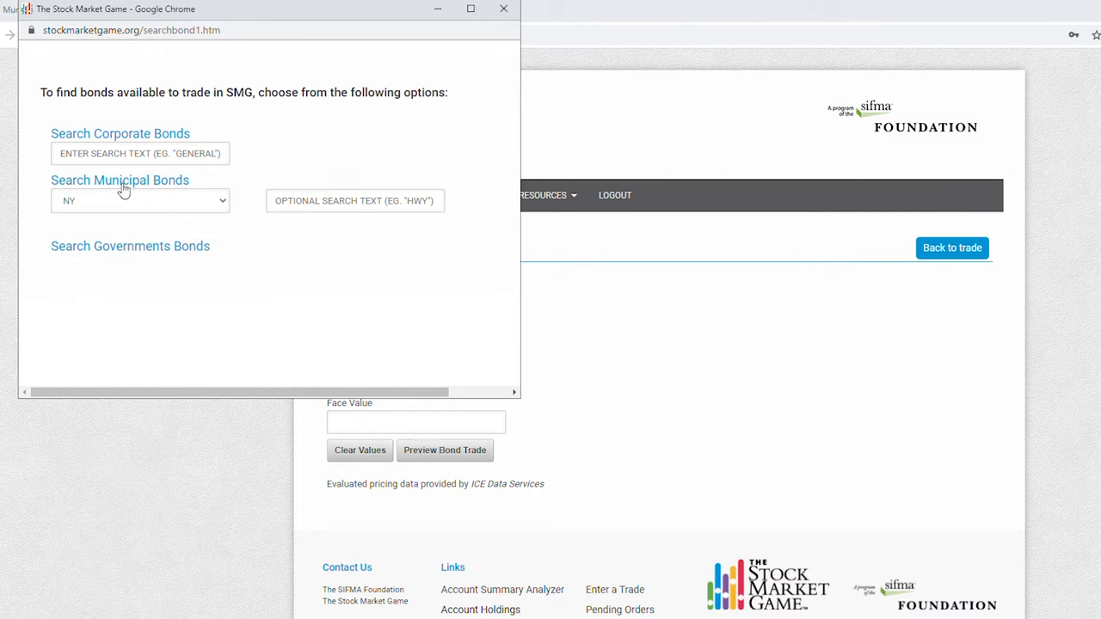
click(121, 181)
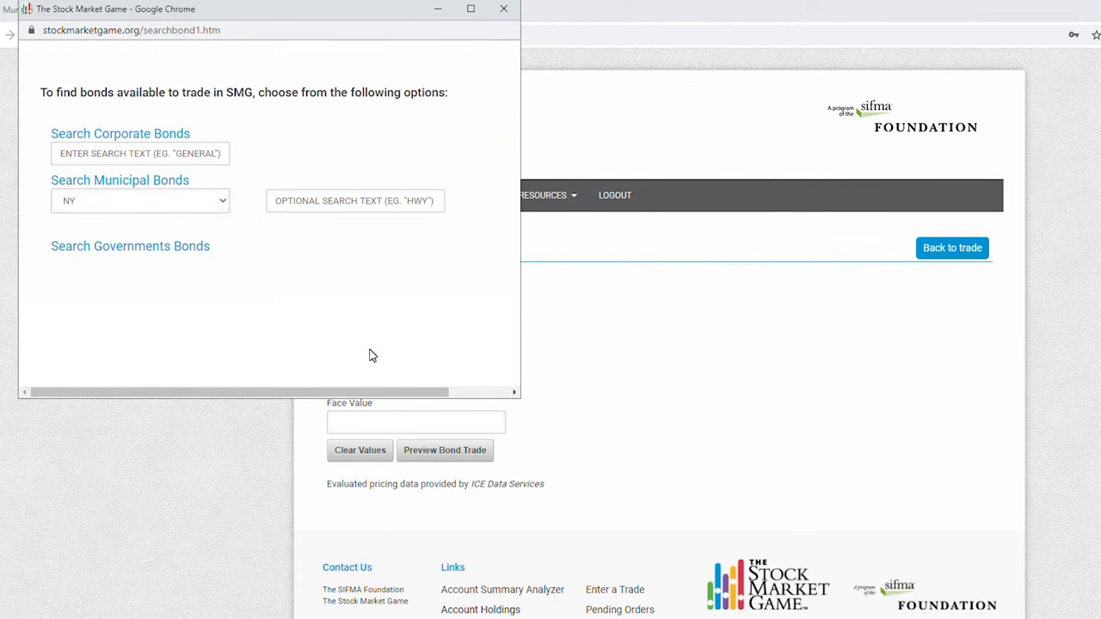
mouse_move(324, 361)
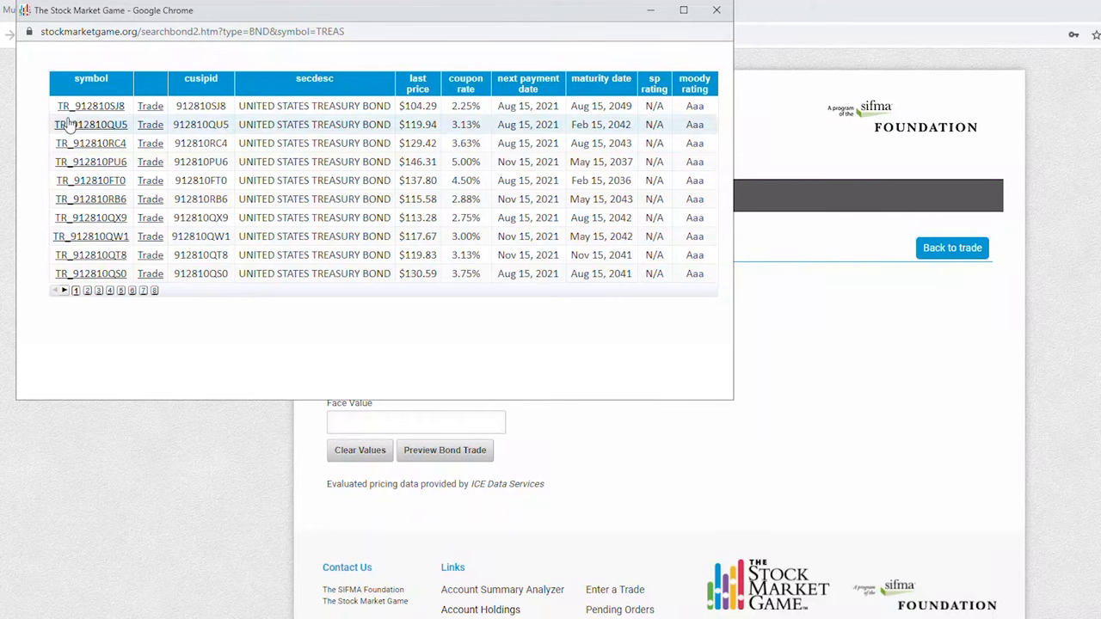
- List government Treasury bonds sorted by next payment date, selecting TR_912810SJ8
click(89, 107)
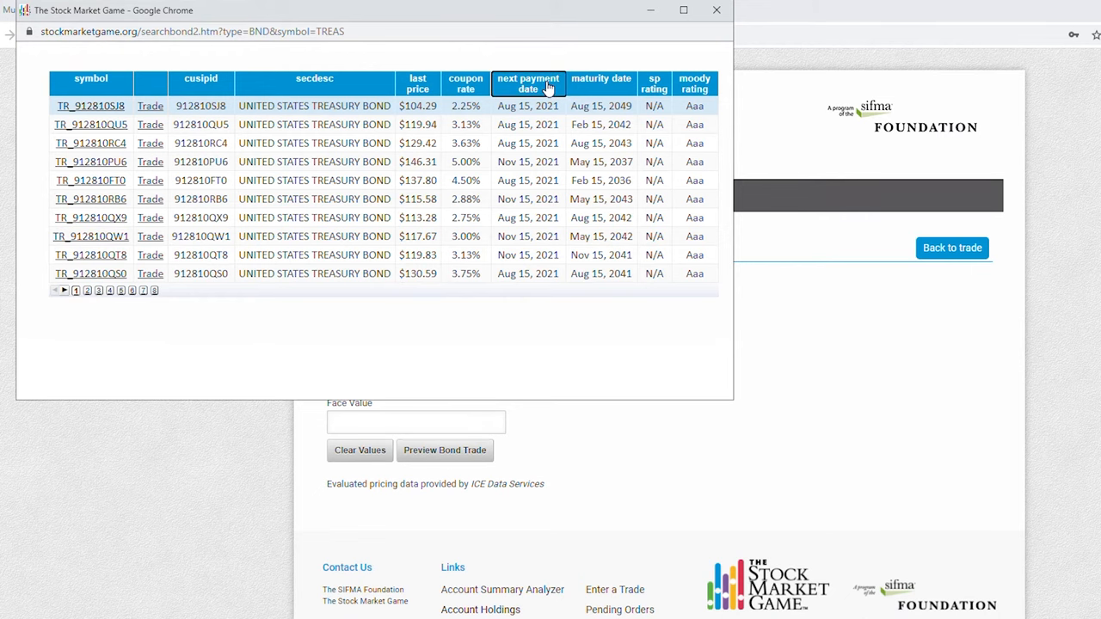
click(528, 83)
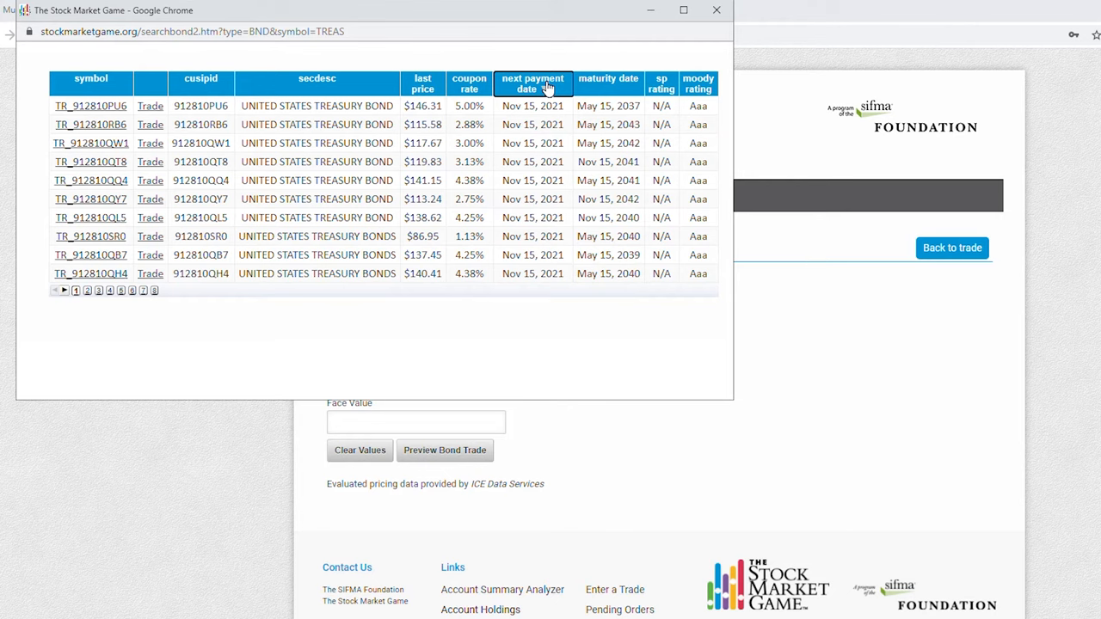
click(533, 82)
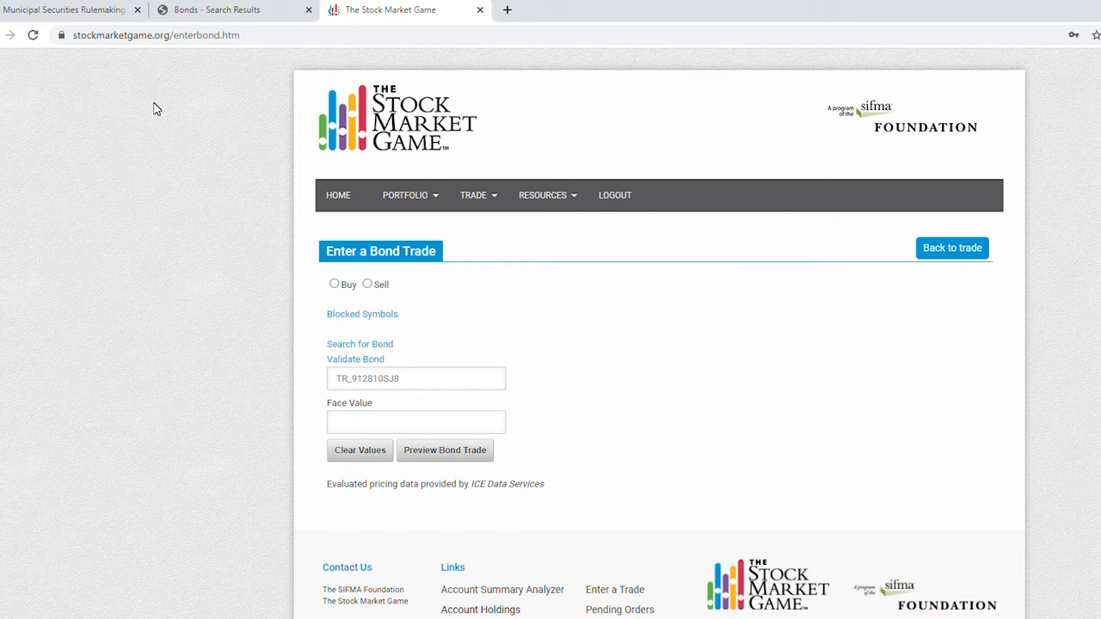
- Close the bond search popup and return to the Enter a Bond Trade form
click(416, 379)
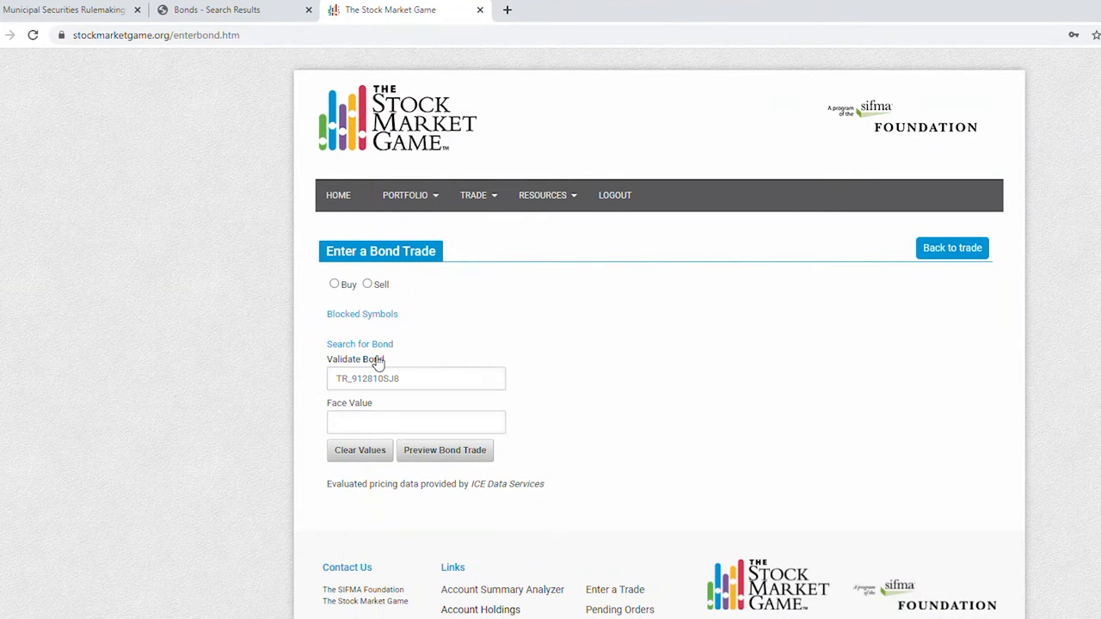
click(354, 359)
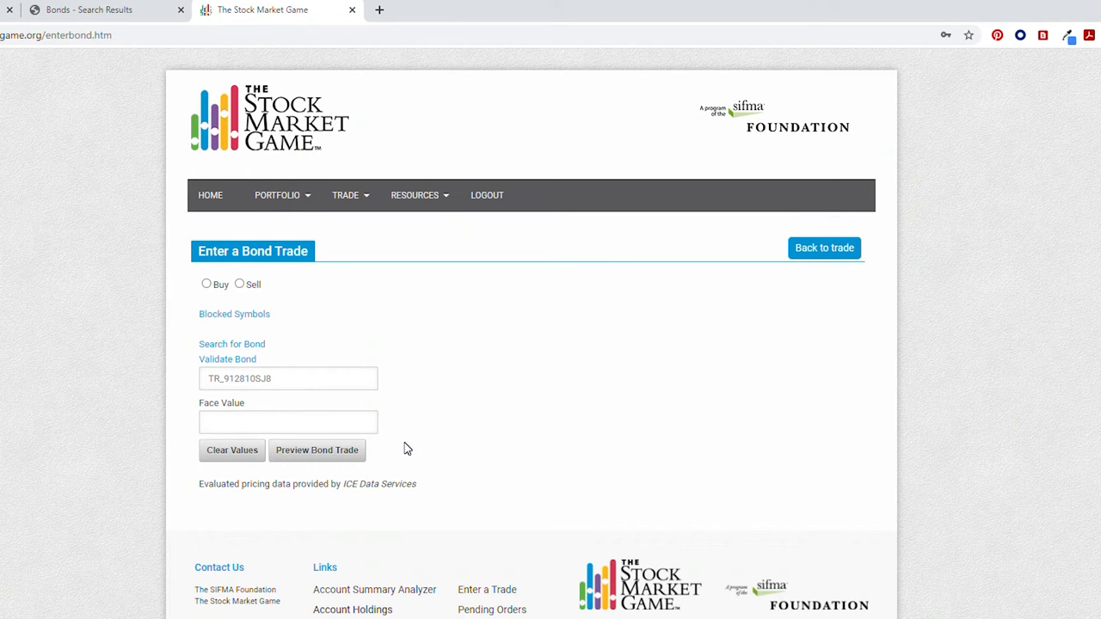
- Make it a buy order for municipal bond MU_012429AT3 (ALBANY N Y GO BDS 2019 GO)
click(289, 379)
text(MU_)
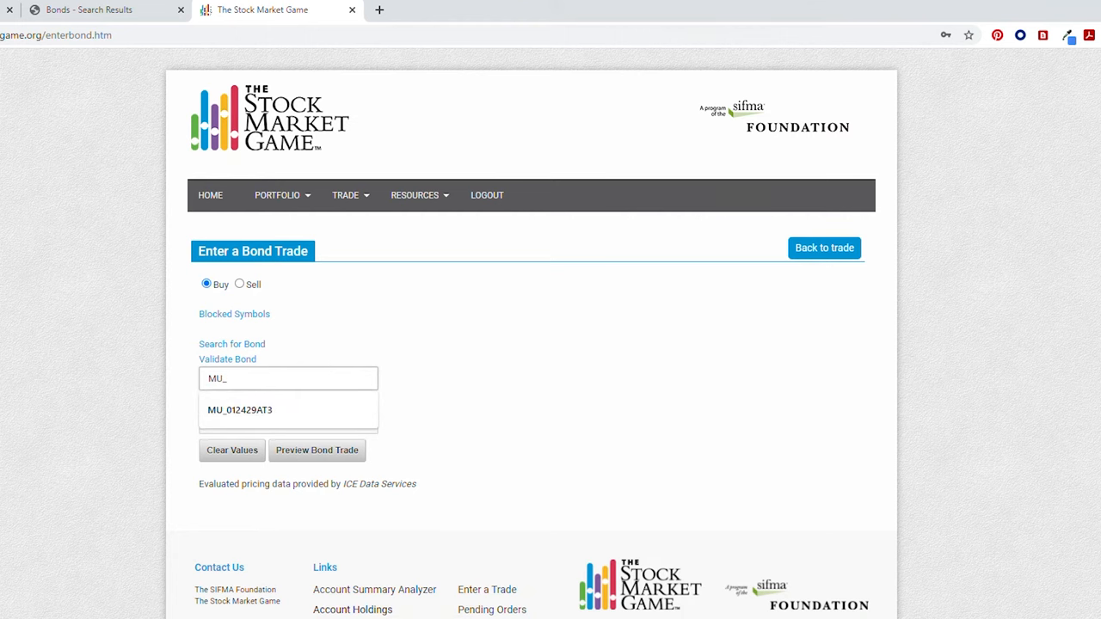
click(239, 409)
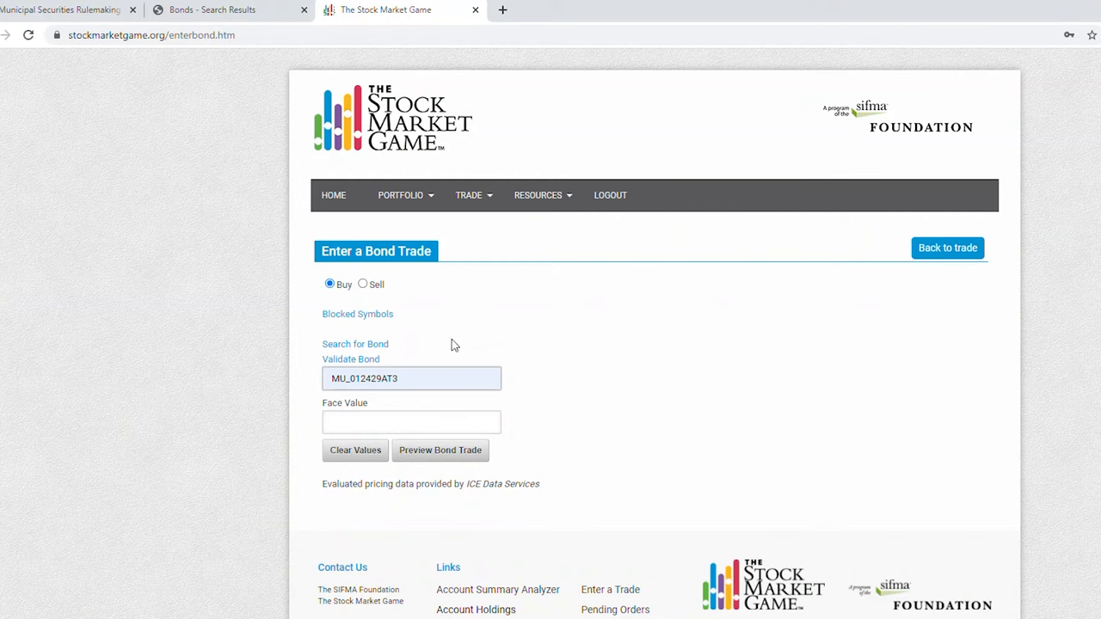
click(351, 360)
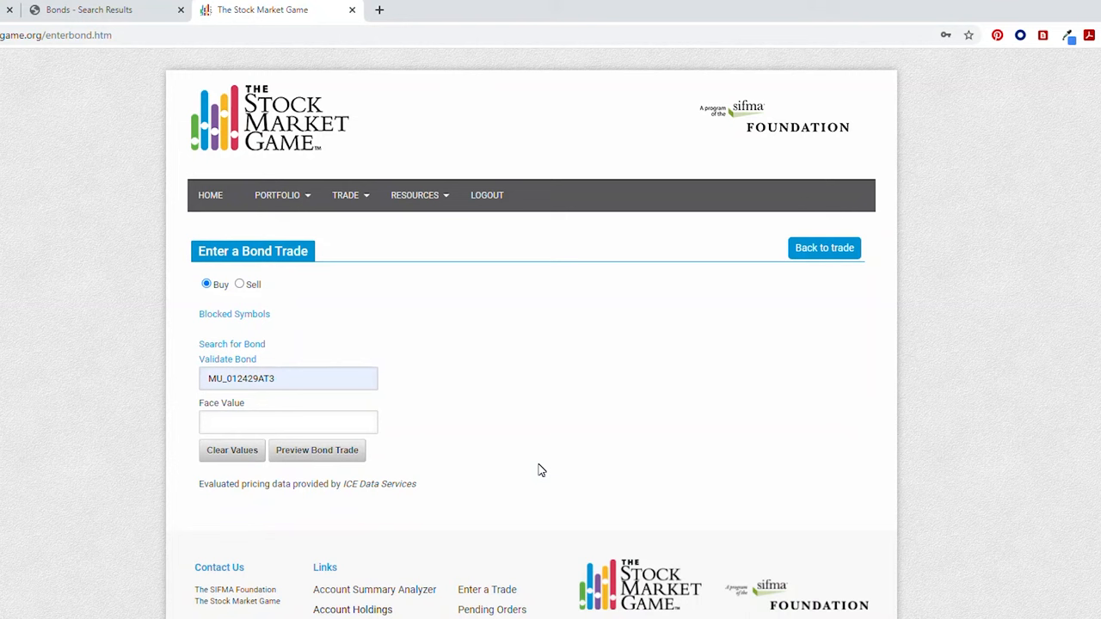
- Set face value 1000 and preview the bond trade
click(287, 422)
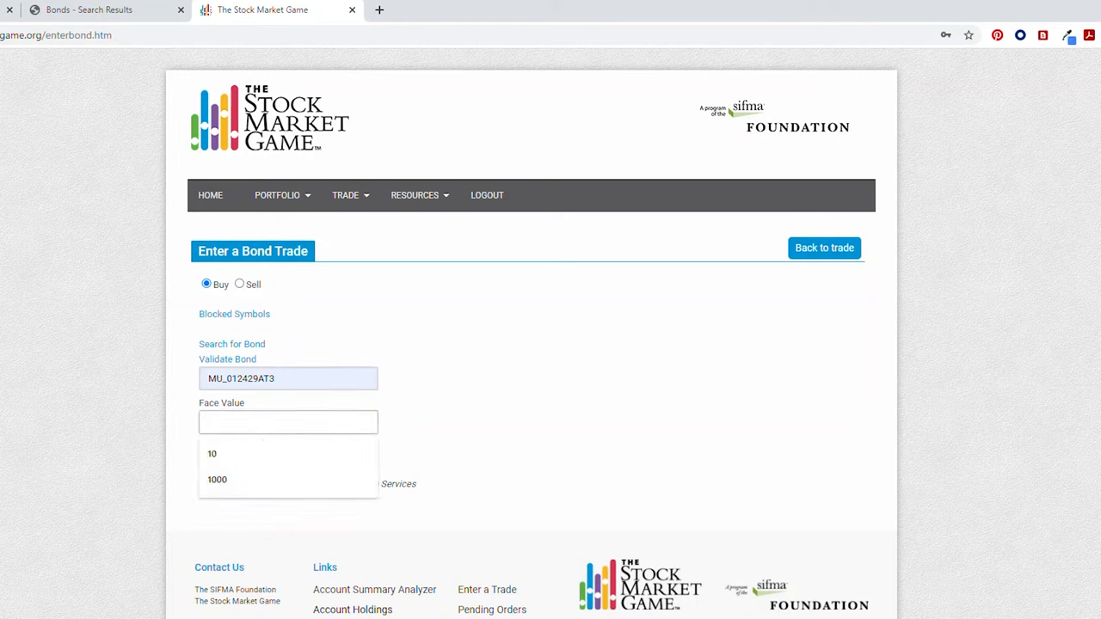
click(216, 478)
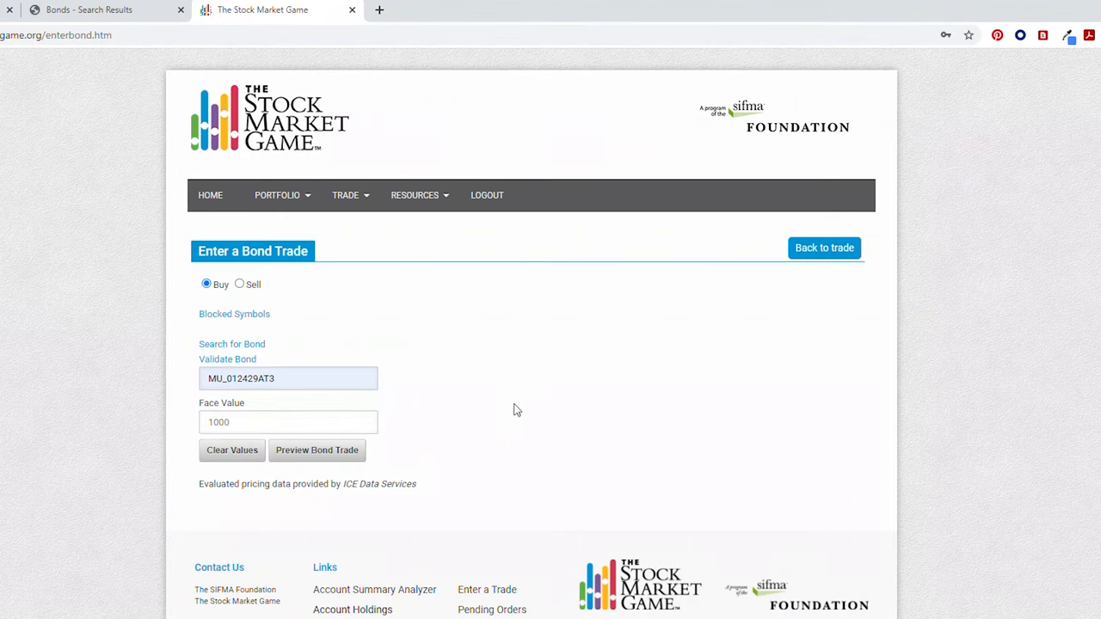
click(317, 450)
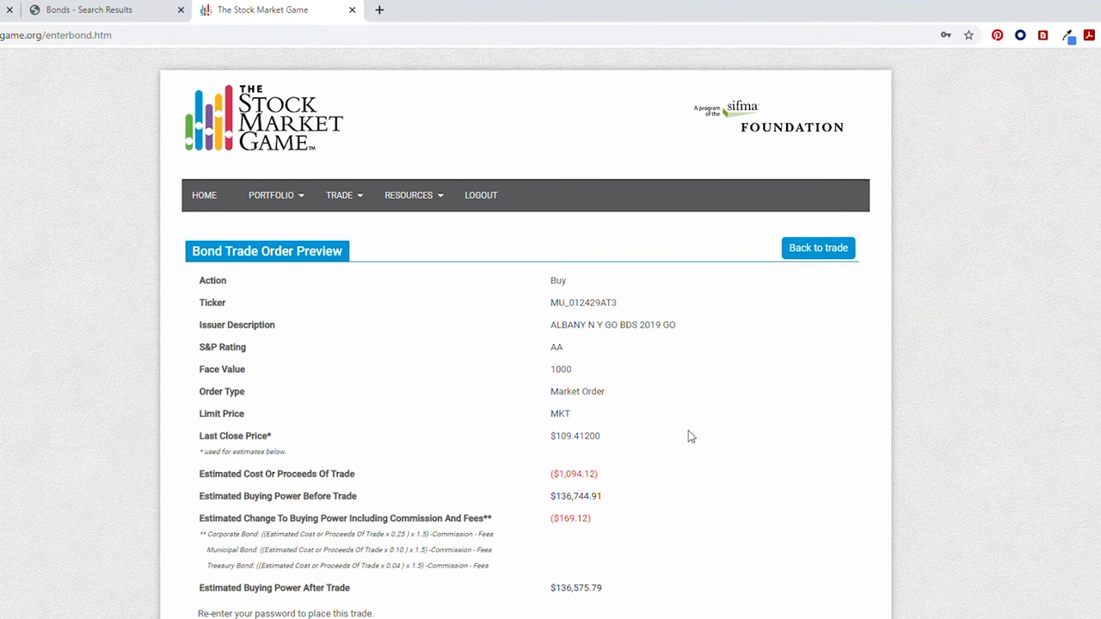
mouse_move(698, 447)
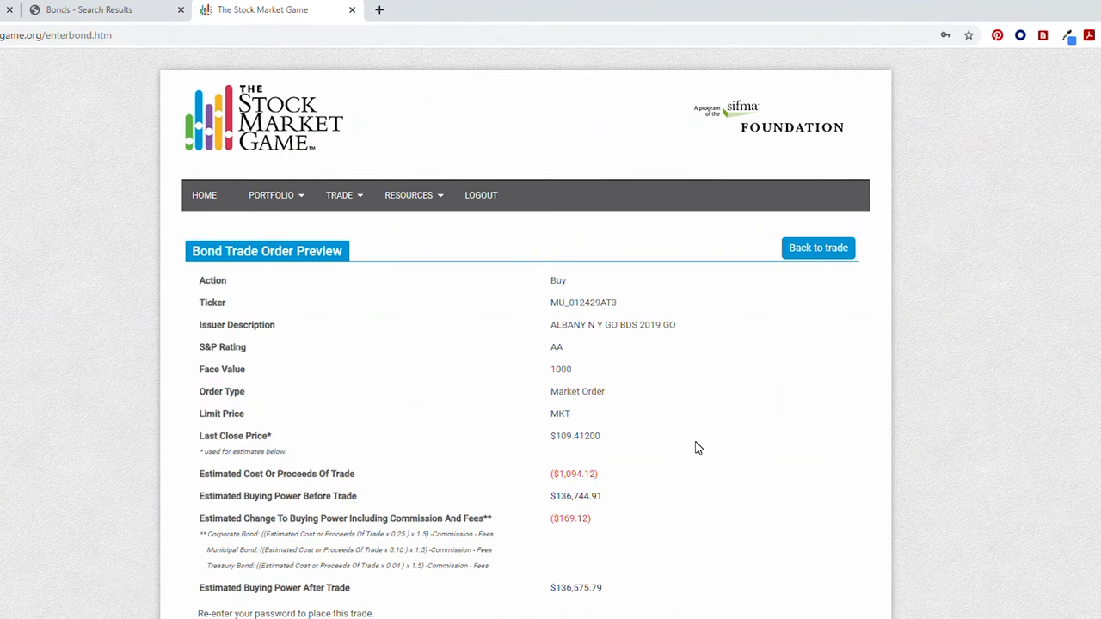
- Re-enter the password and confirm the bond trade as order SFL-0022
scroll(down, 3)
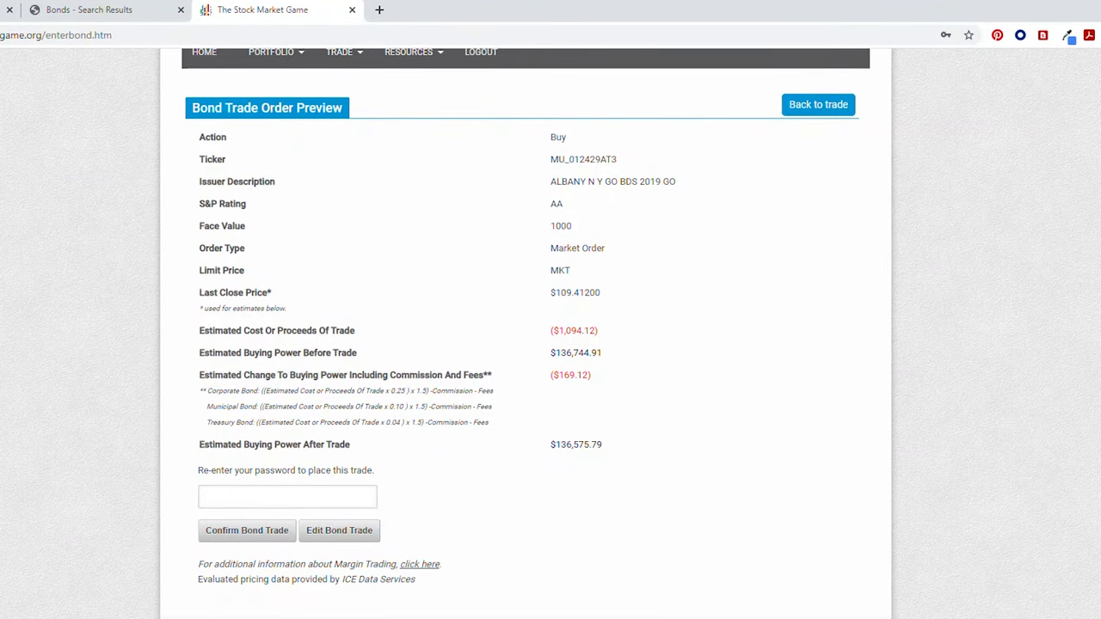
text(•••••)
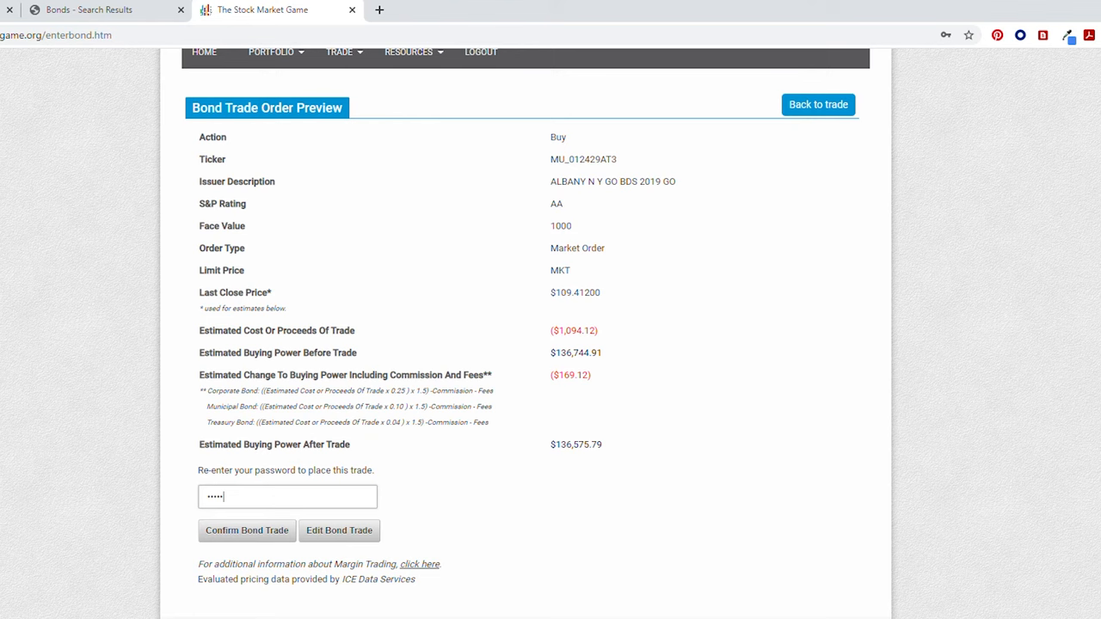
click(244, 530)
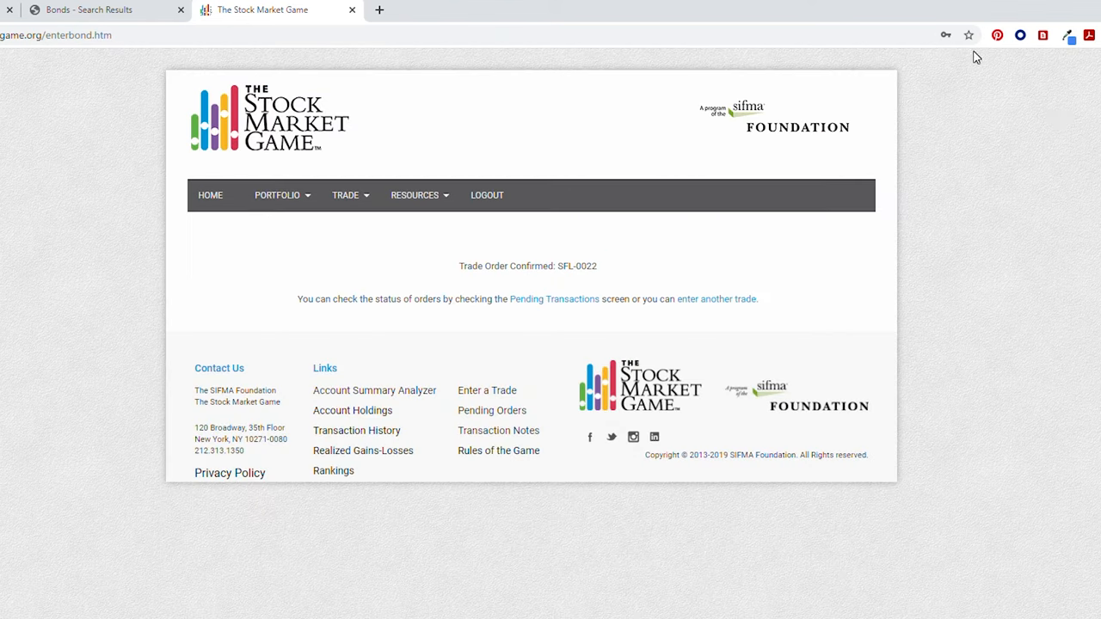
mouse_move(1057, 168)
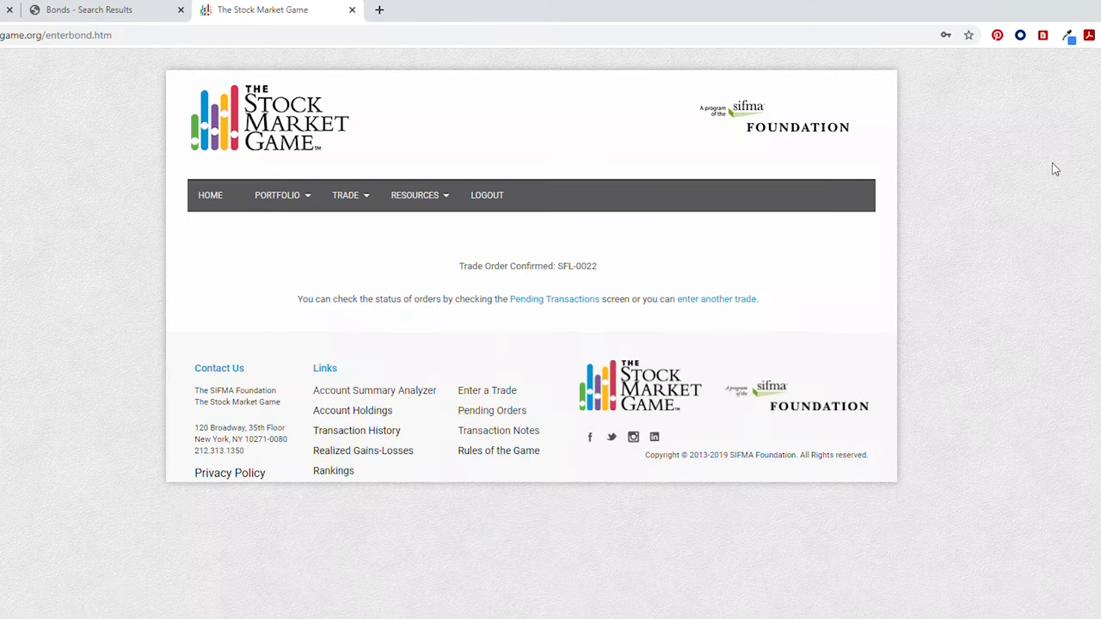
mouse_move(881, 396)
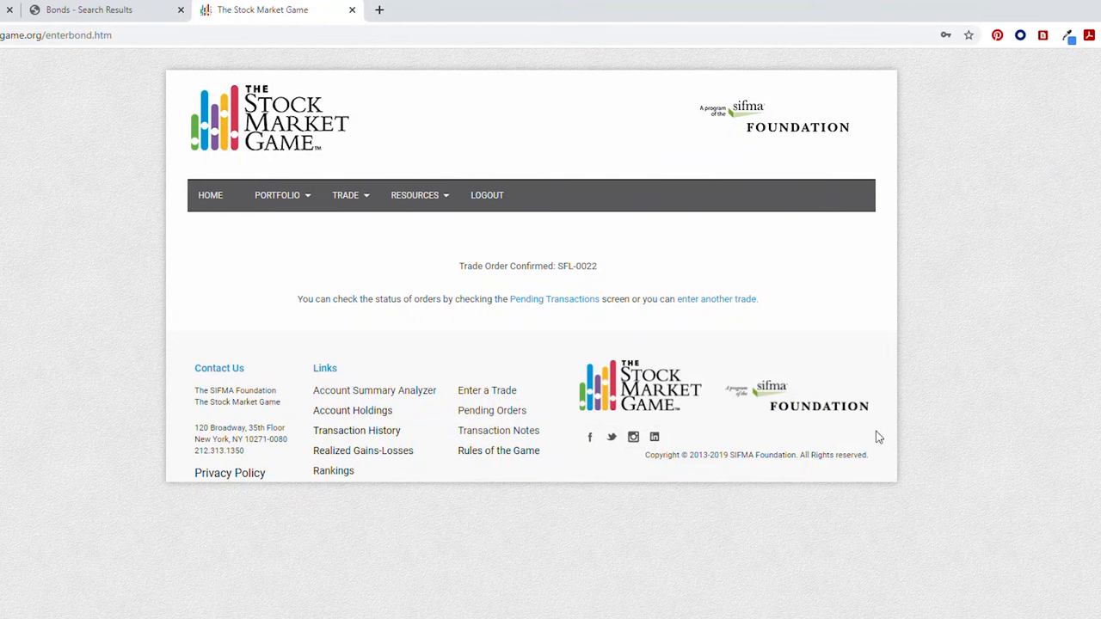
- View Pending Orders showing the accepted $1,000 MU_012429AT3 buy order
click(554, 300)
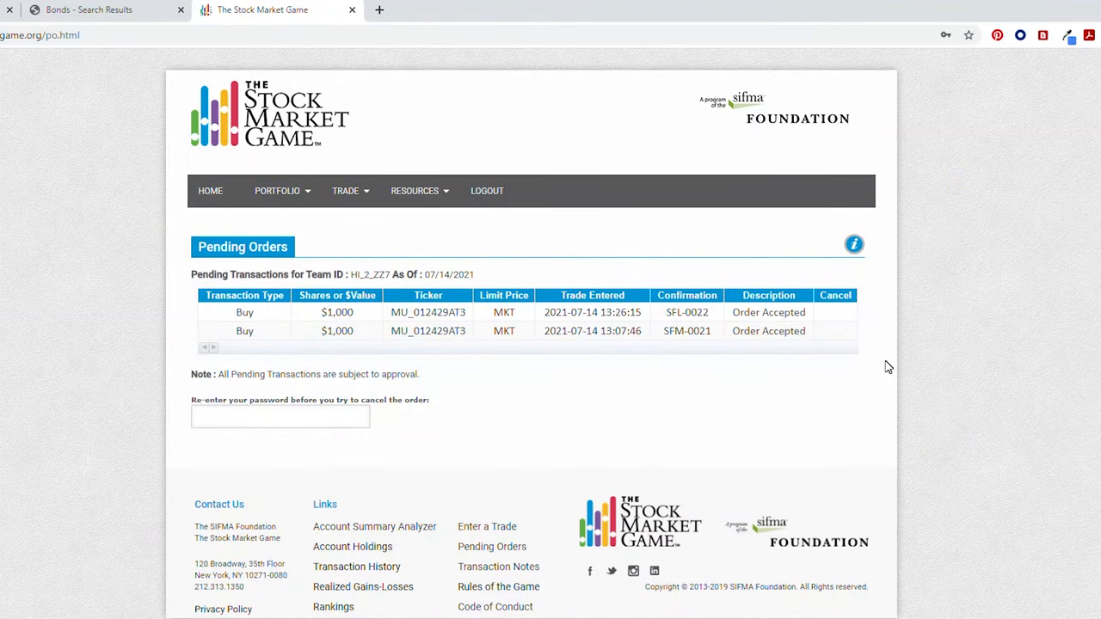
mouse_move(602, 385)
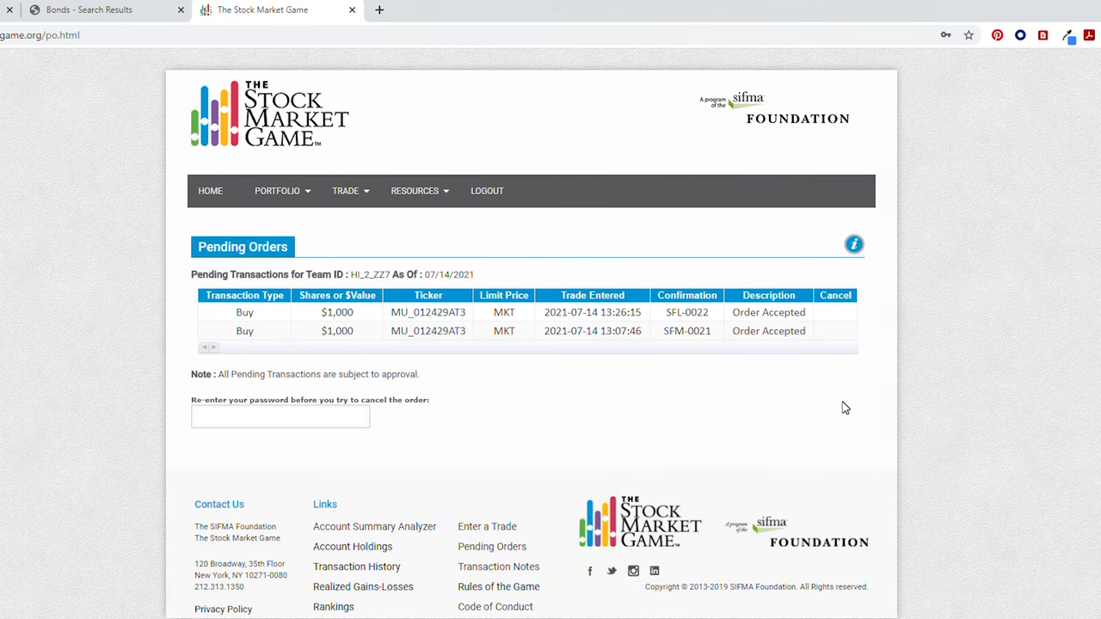
mouse_move(639, 440)
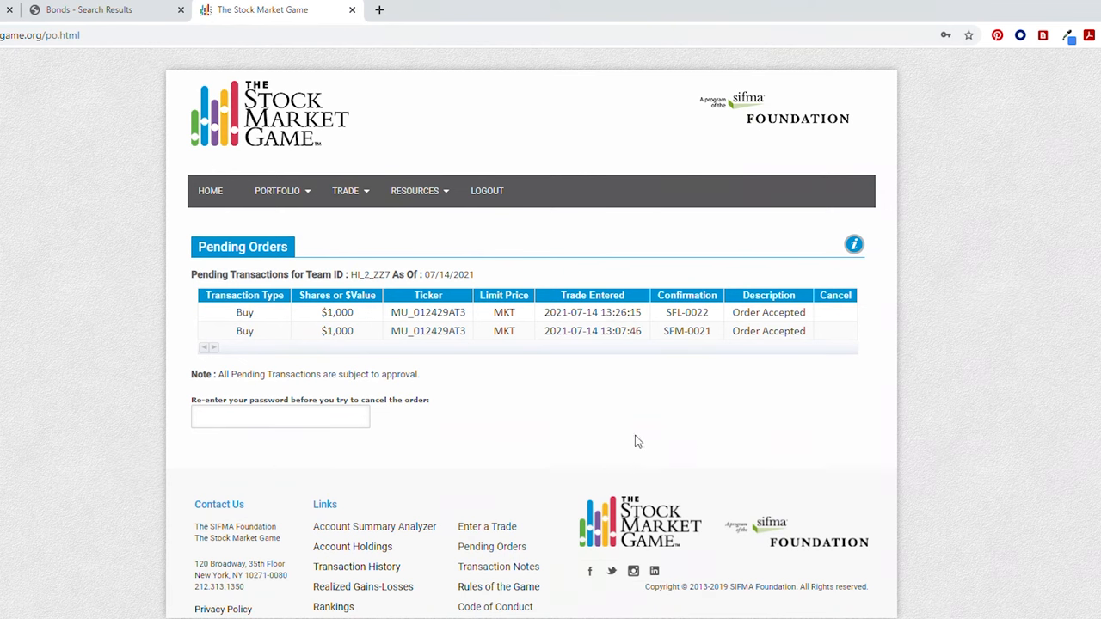
- View Transaction Notes listing executed buy orders for VFIAX, MCD, NKE and AAPL
click(345, 189)
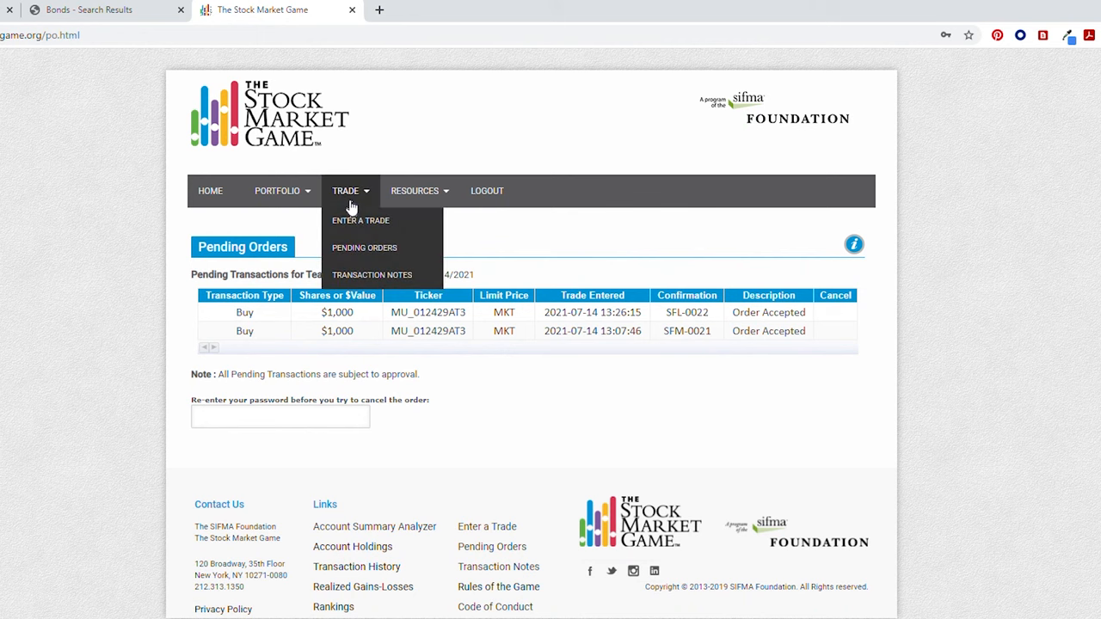
click(372, 275)
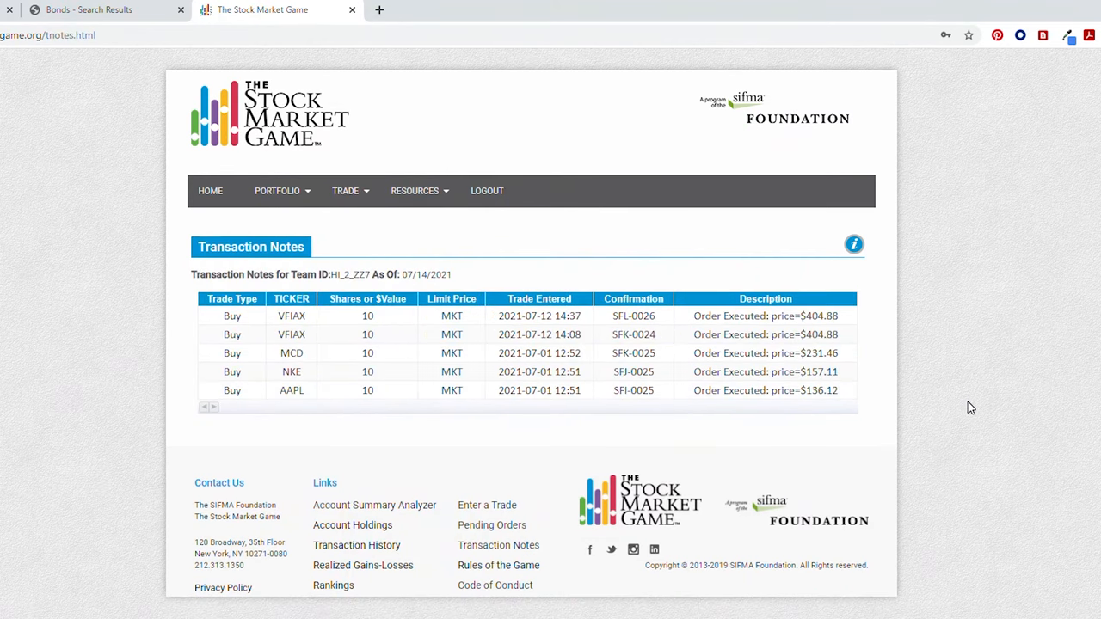